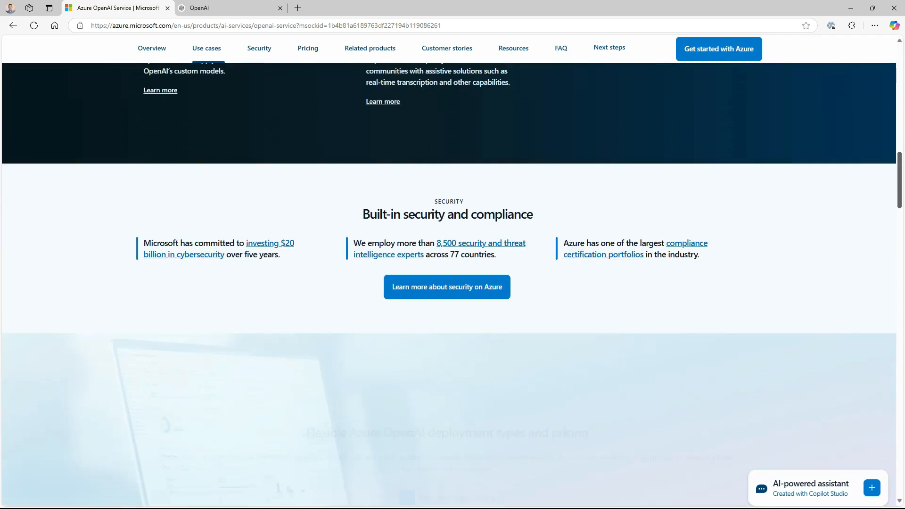
- Scroll through the Microsoft.Extensions.AI Preview post's IChatClient code samples
scroll("down", 3)
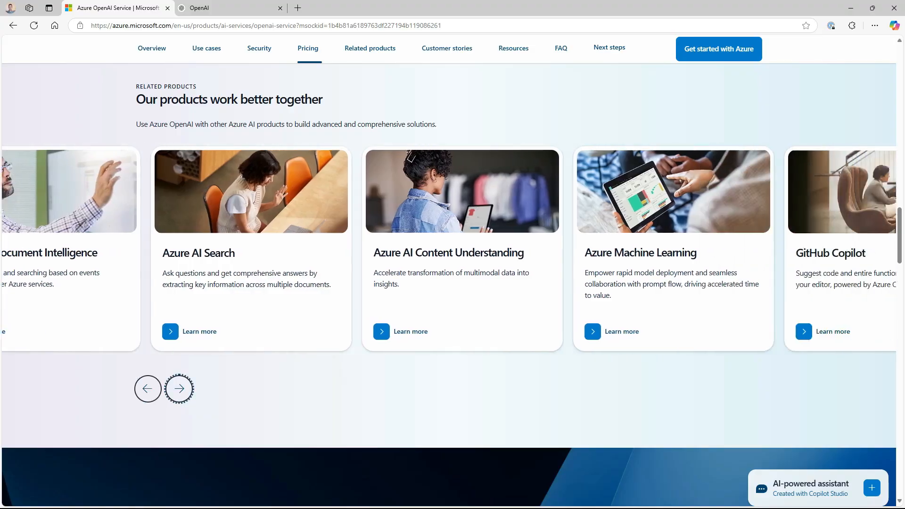
left_click(229, 7)
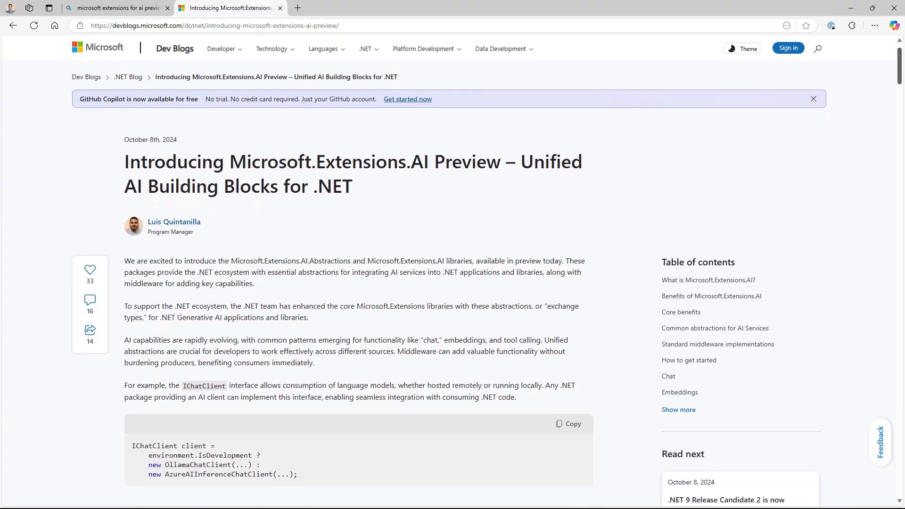
scroll("down", 3)
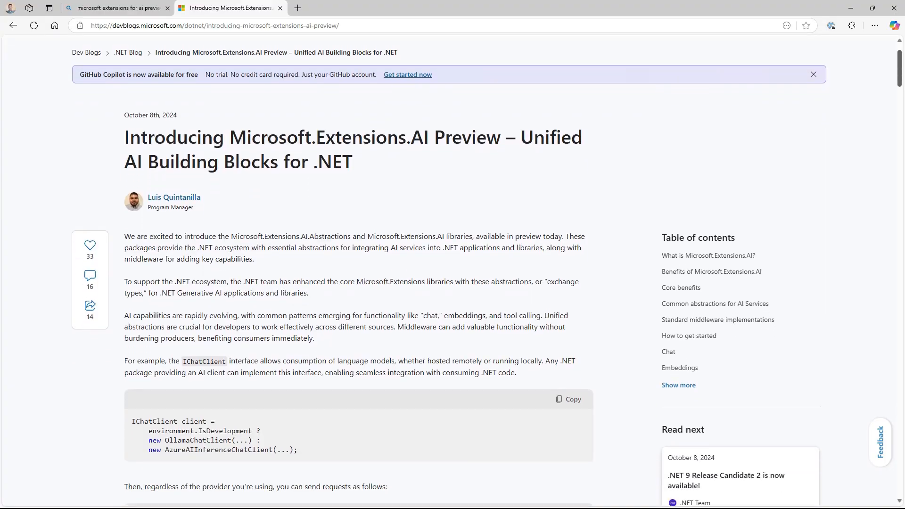
scroll("down", 3)
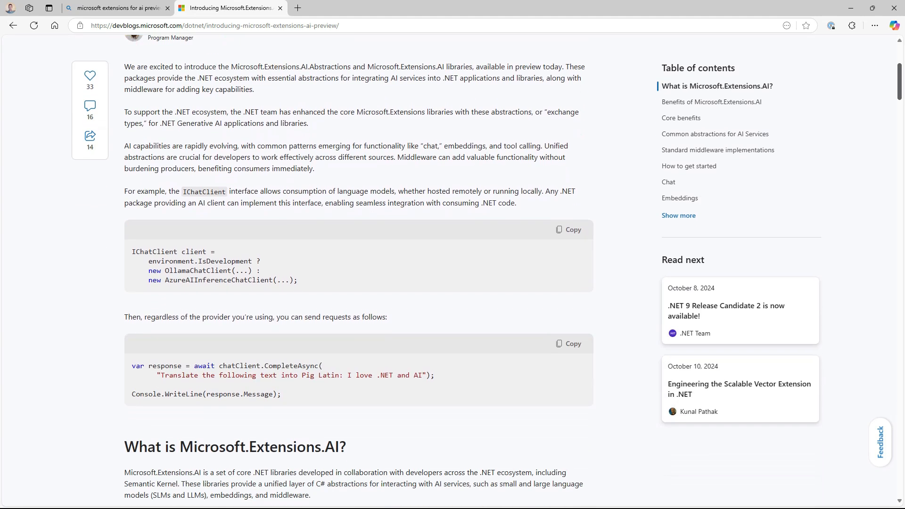
scroll("down", 3)
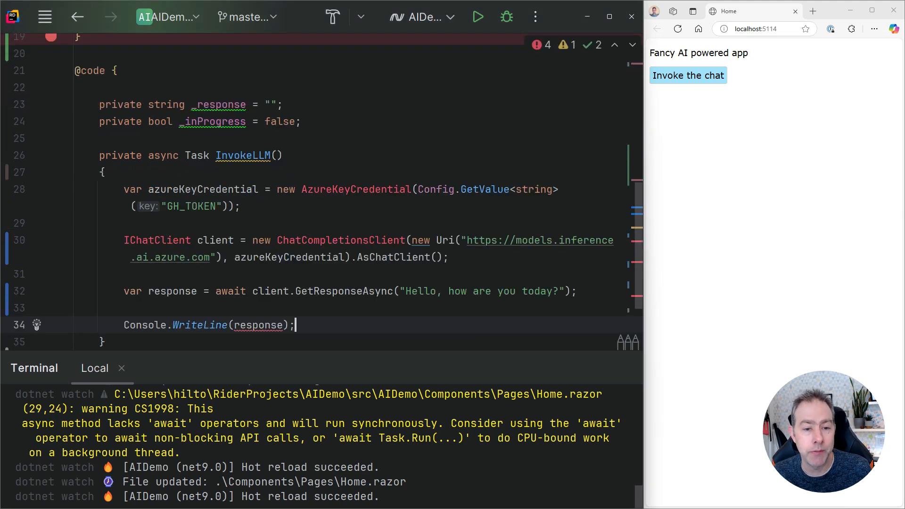
scroll("down", 3)
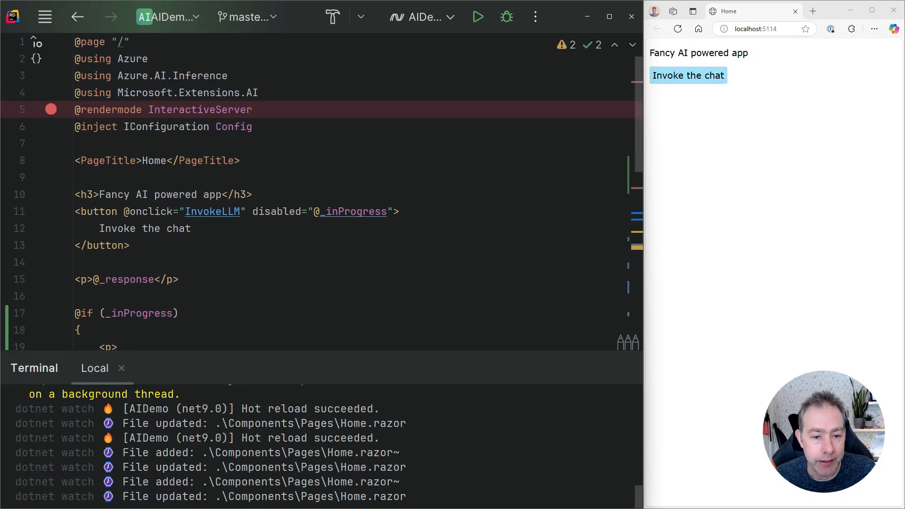
scroll("down", 3)
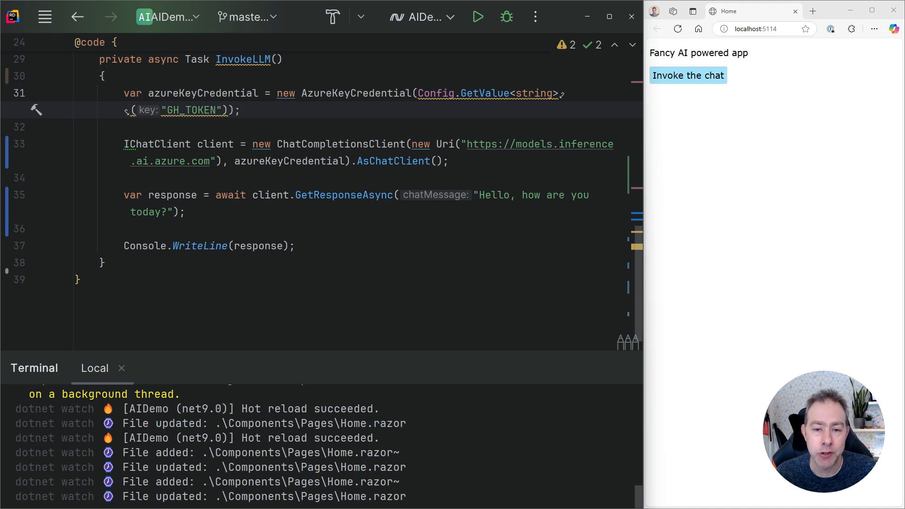
left_click(241, 110)
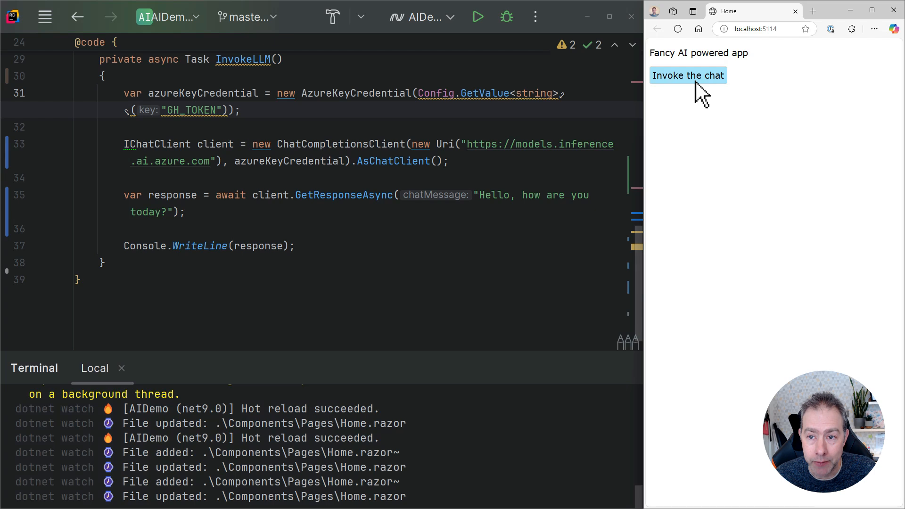
left_click(687, 75)
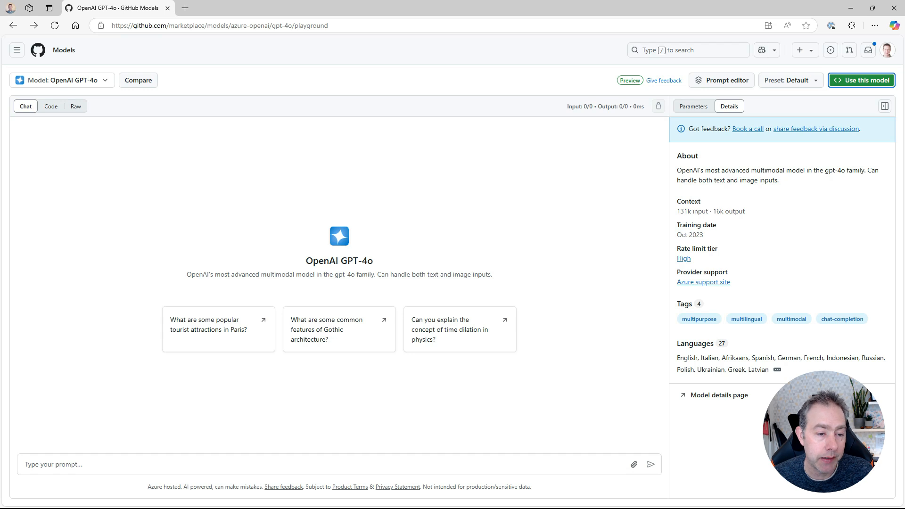
- Browse the GitHub Models model list and close it, keeping GPT-4o
left_click(61, 81)
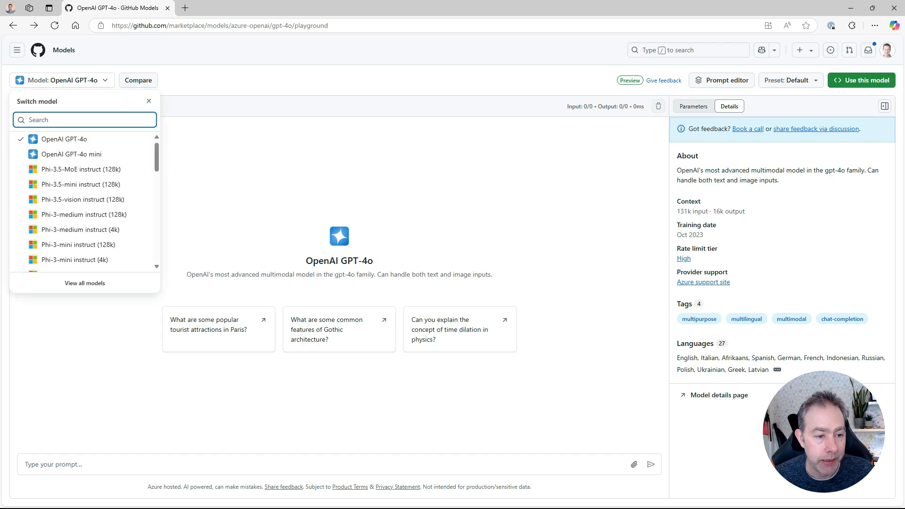
scroll("down", 3)
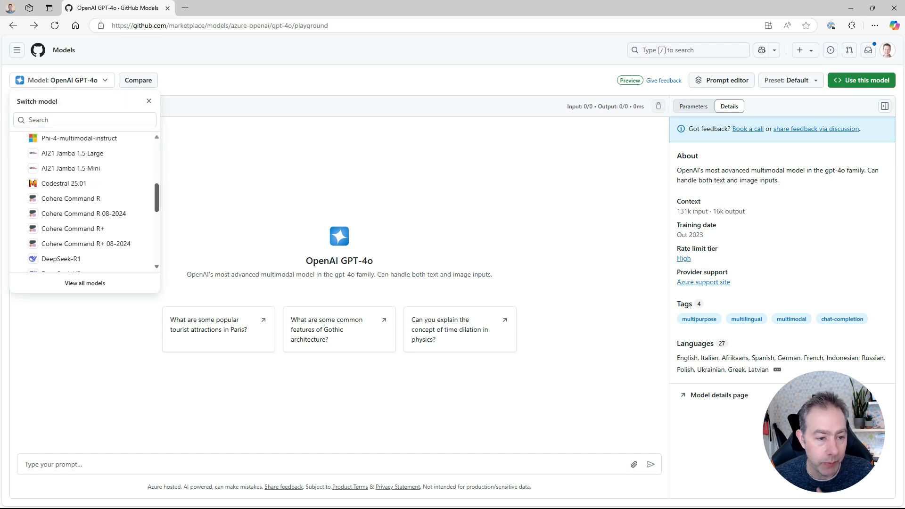
scroll("down", 3)
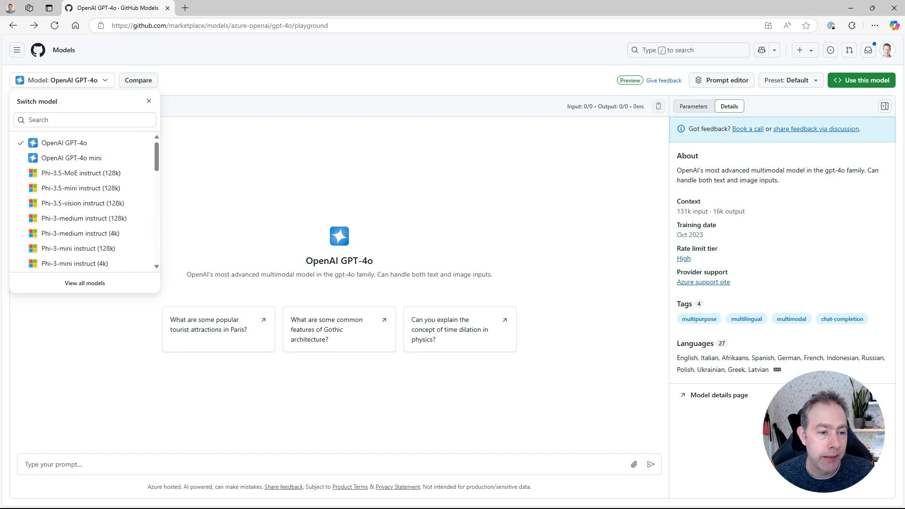
left_click(149, 101)
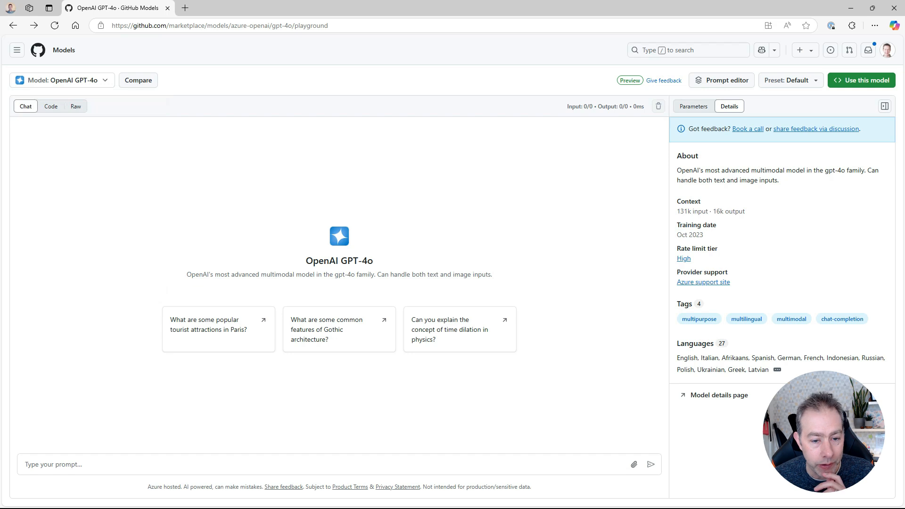
- Ask GPT-4o 'how are you today' and bring up its API key guide
left_click(317, 465)
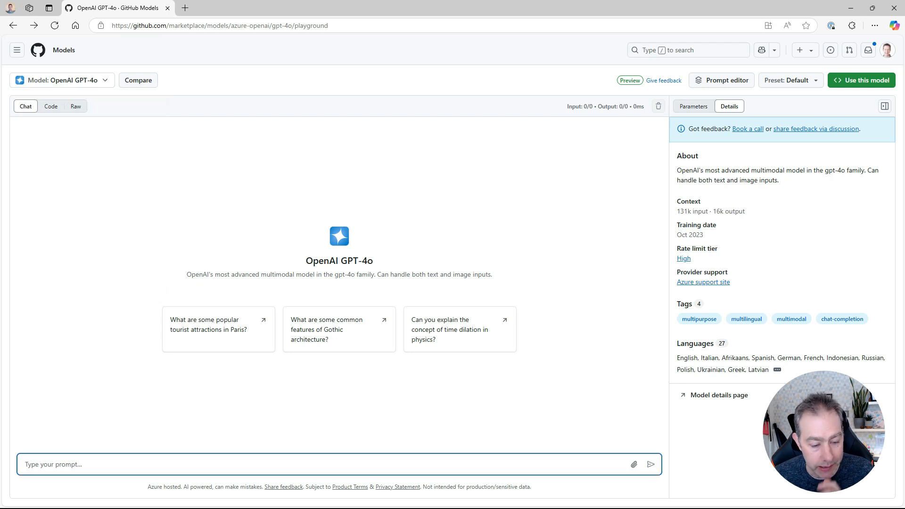
type("how are you to")
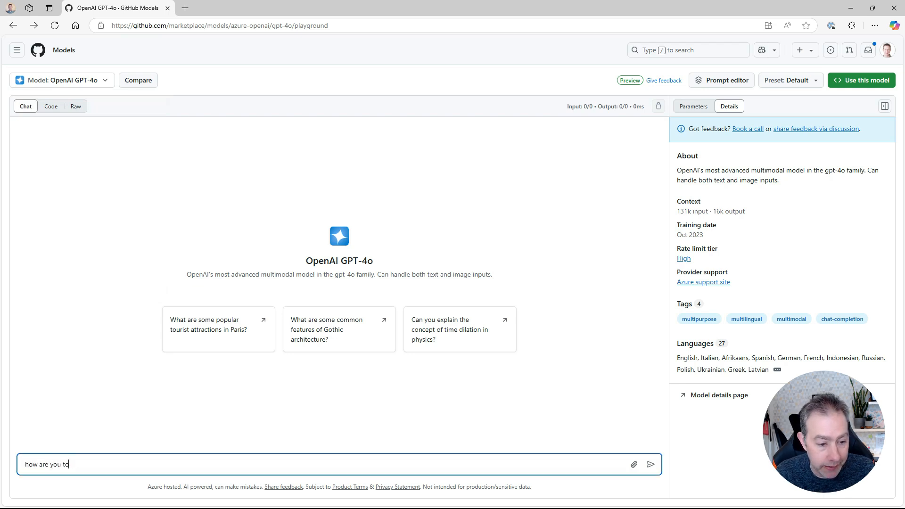
left_click(650, 465)
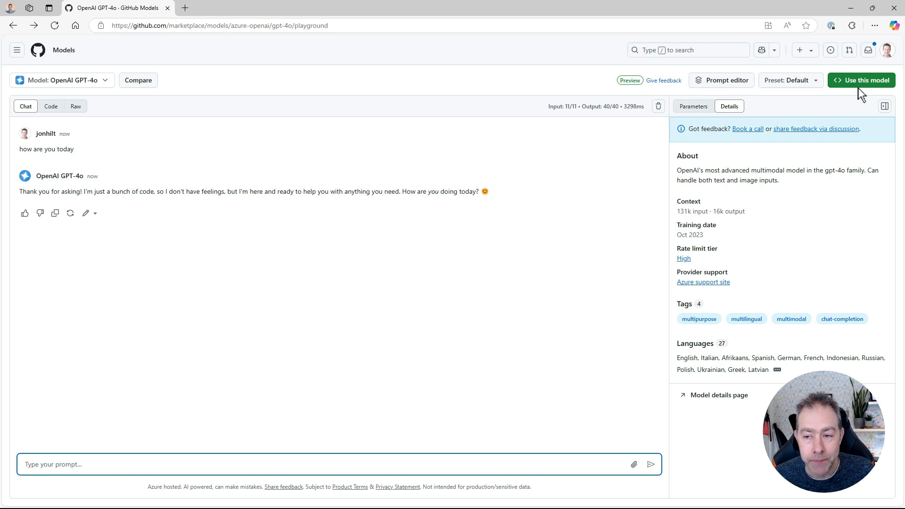
left_click(866, 80)
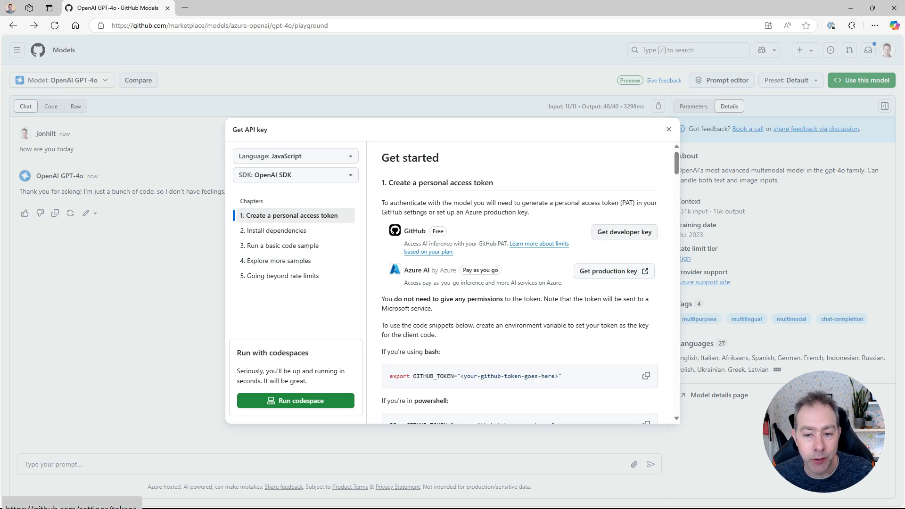
- Open GitHub's new classic personal access token form, then switch away from it
left_click(623, 231)
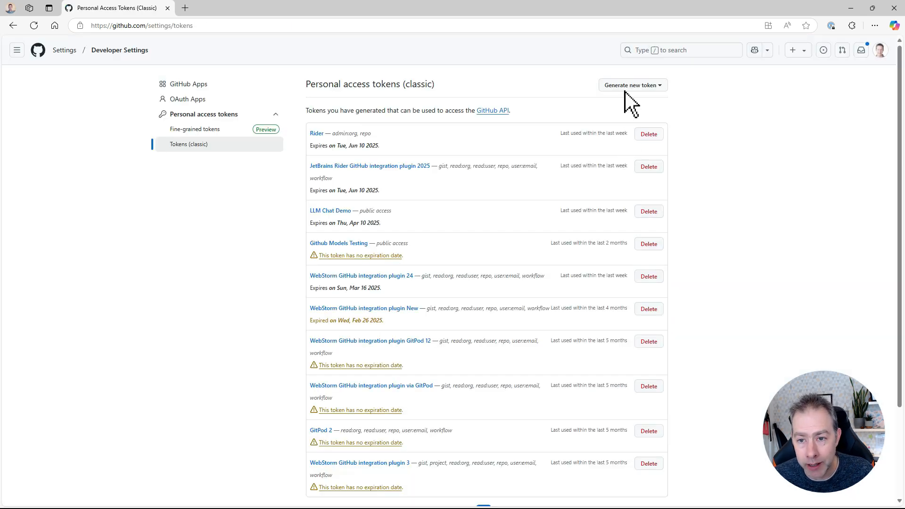
left_click(630, 85)
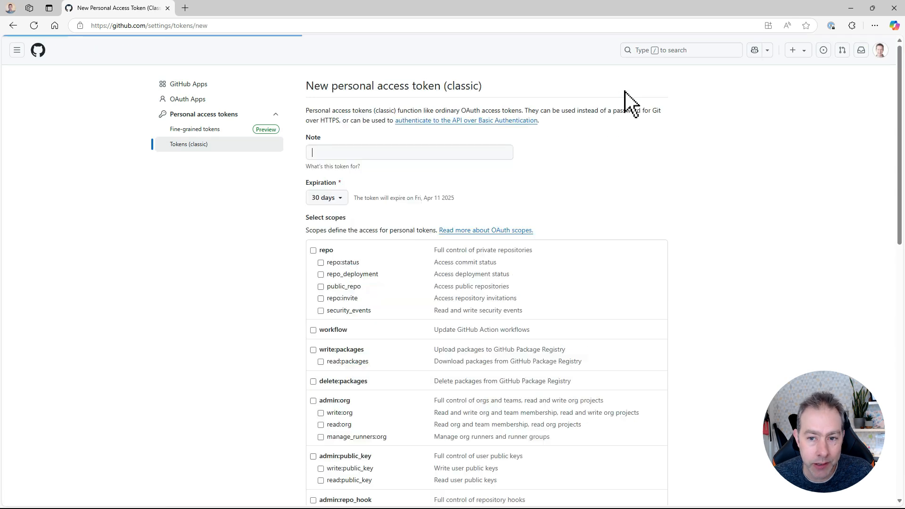
left_click(409, 152)
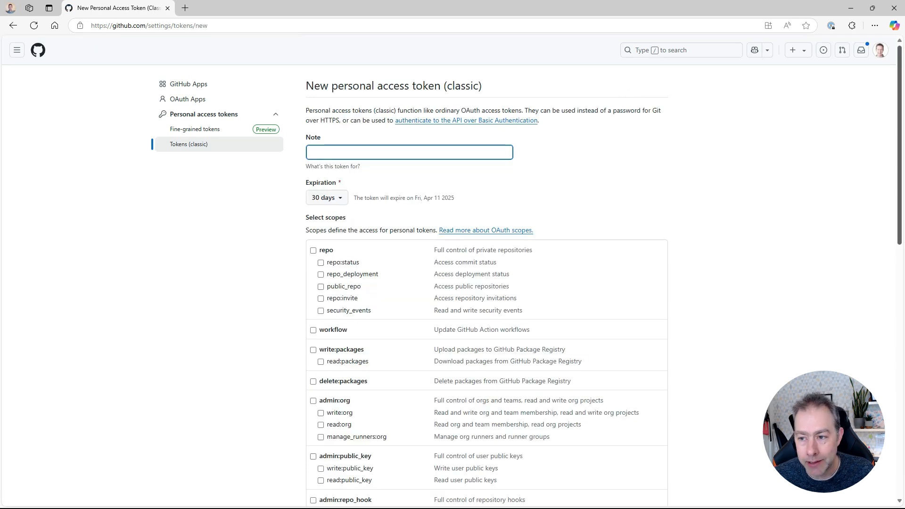
scroll("down", 3)
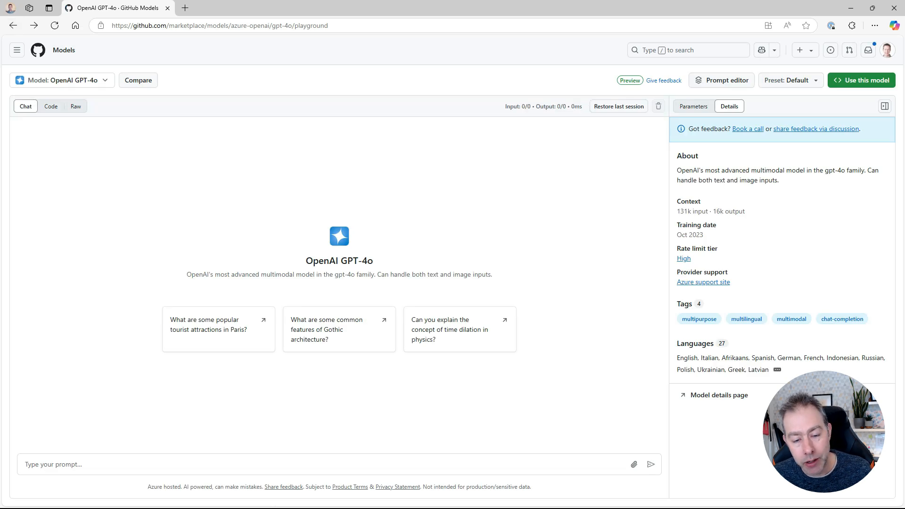
key("alt+tab")
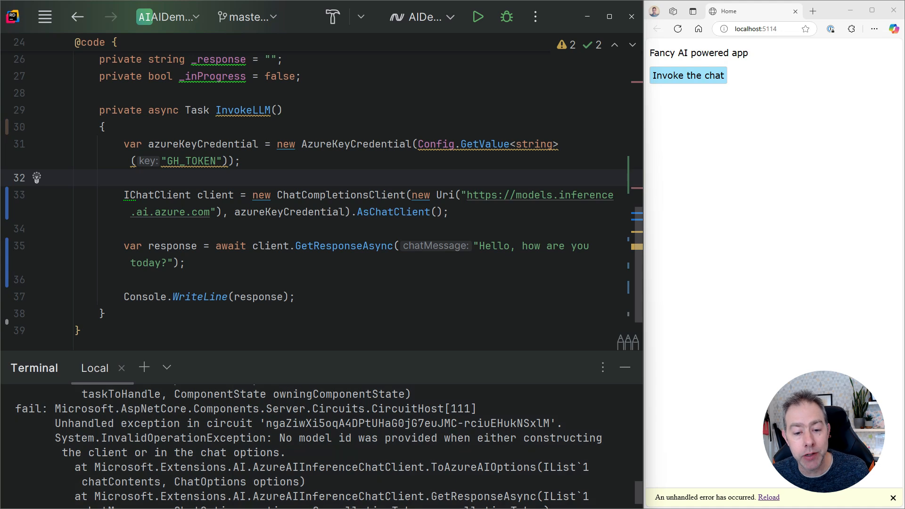
- Switch back to the browser after the 'No model id was provided' exception
left_click(124, 178)
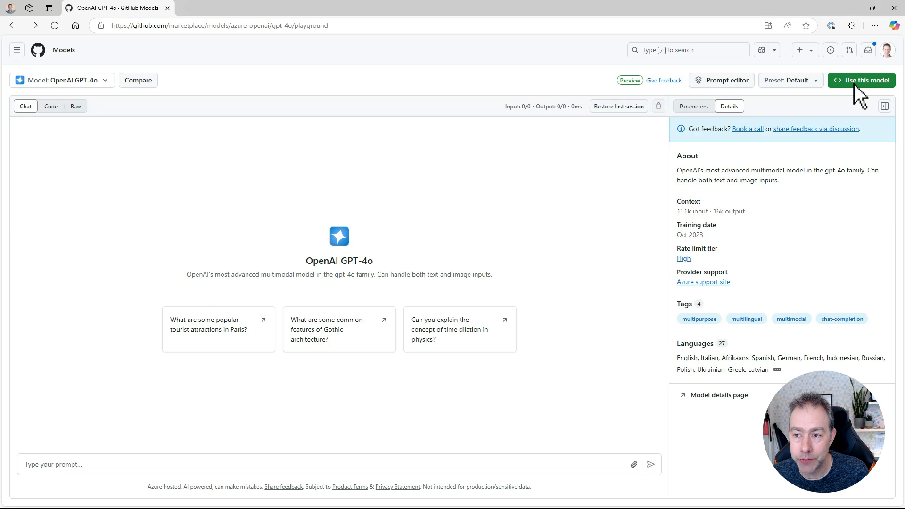
- Open GPT-4o's 'Use this model' API key guide and browse its chapters
left_click(861, 80)
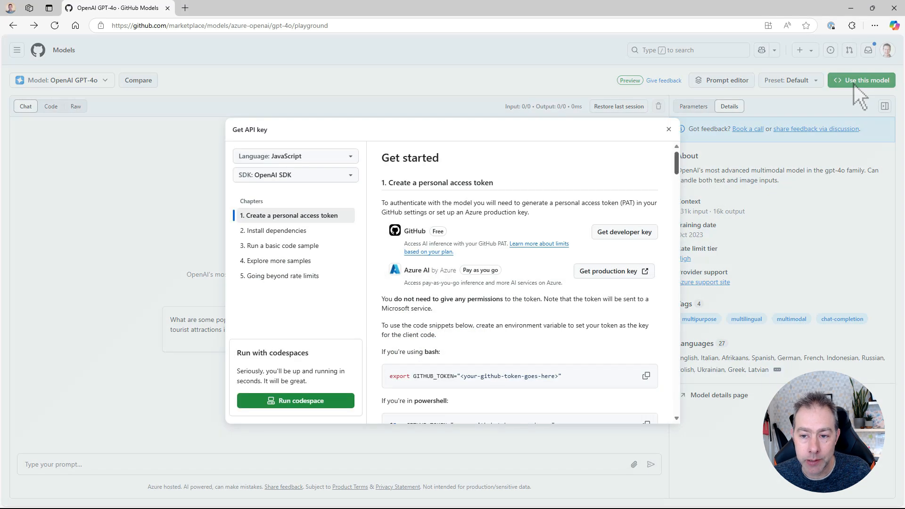
scroll("down", 3)
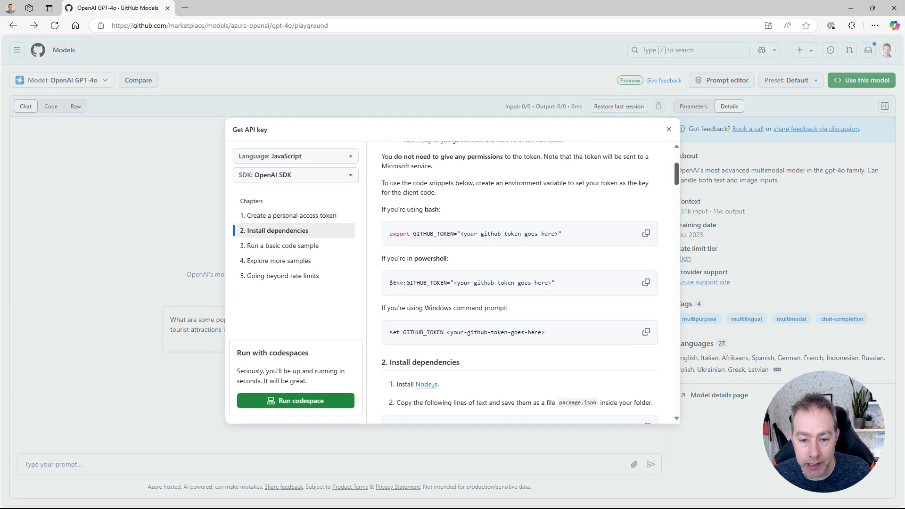
left_click(281, 245)
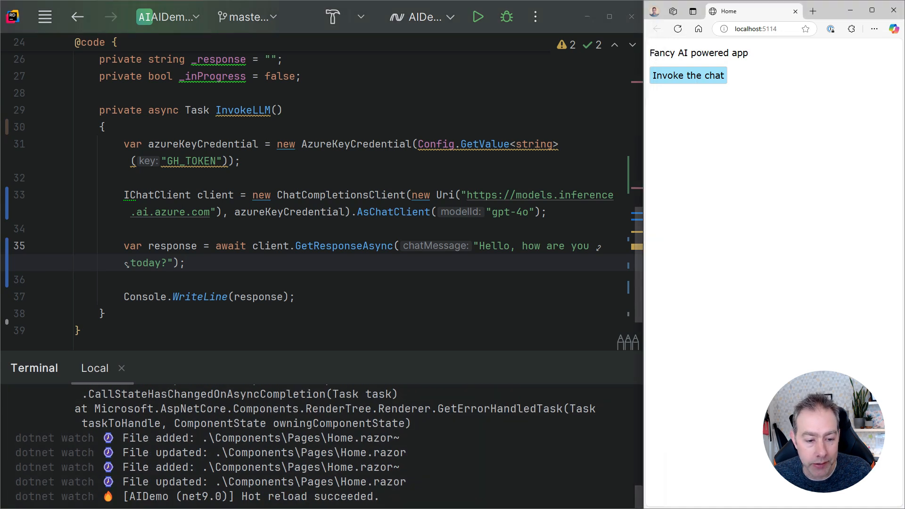
- Invoke the chat with modelId "gpt-4o" to print GPT-4o's greeting in the terminal
left_click(687, 75)
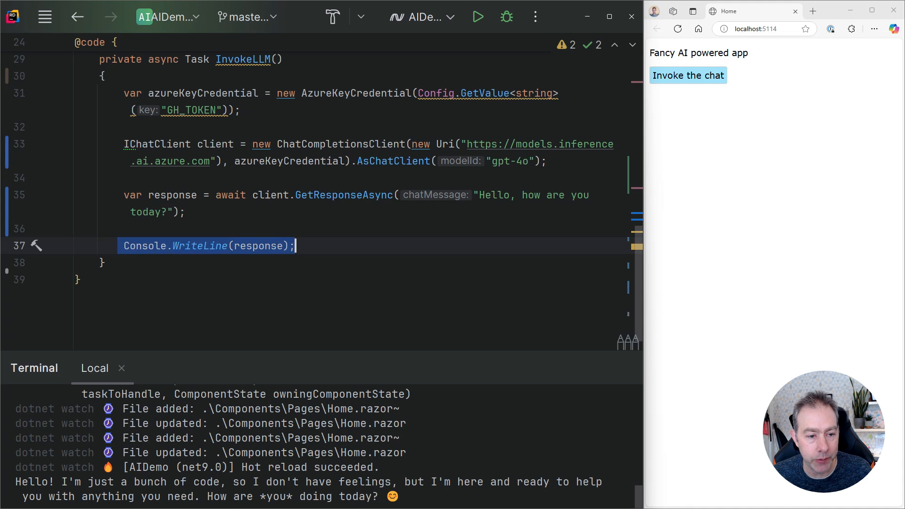
- Replace the WriteLine with _response = response.Message.Text ?? "no message received";
type("_response = res")
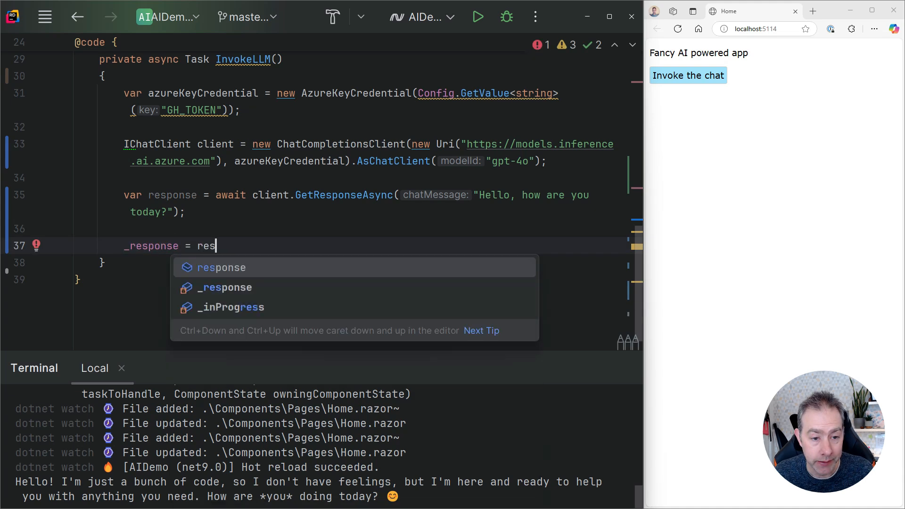
type("ponse.Message")
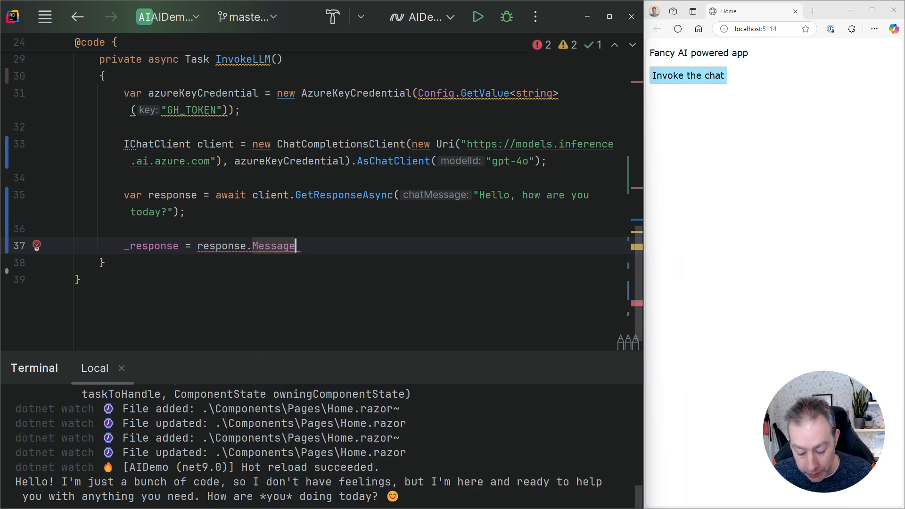
type(".Text")
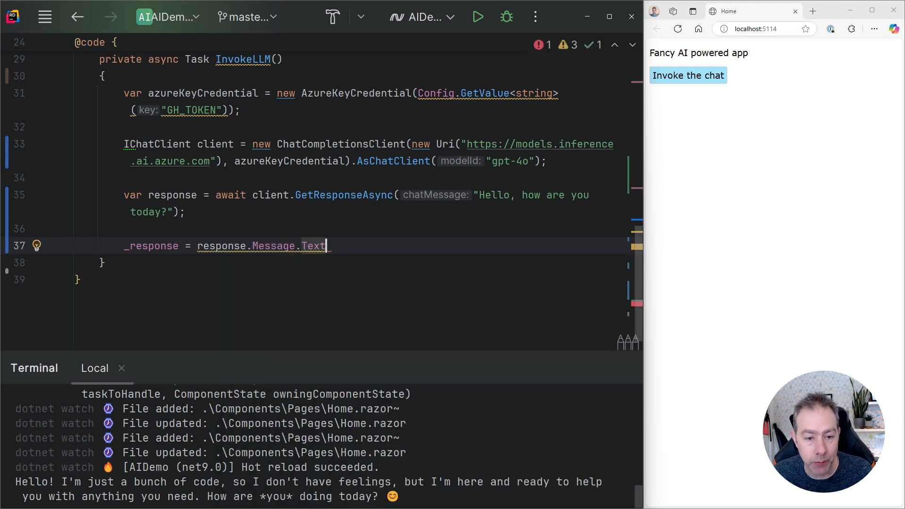
type("?? \"\"")
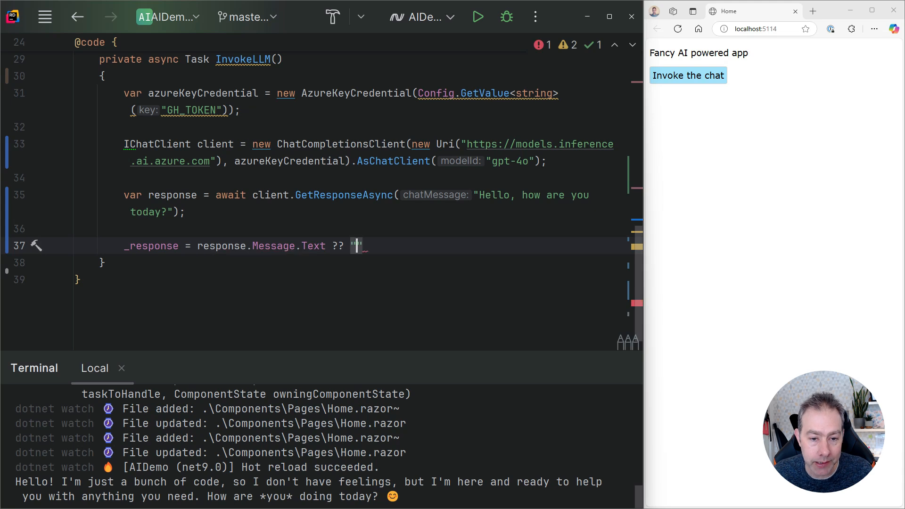
type("no message recei")
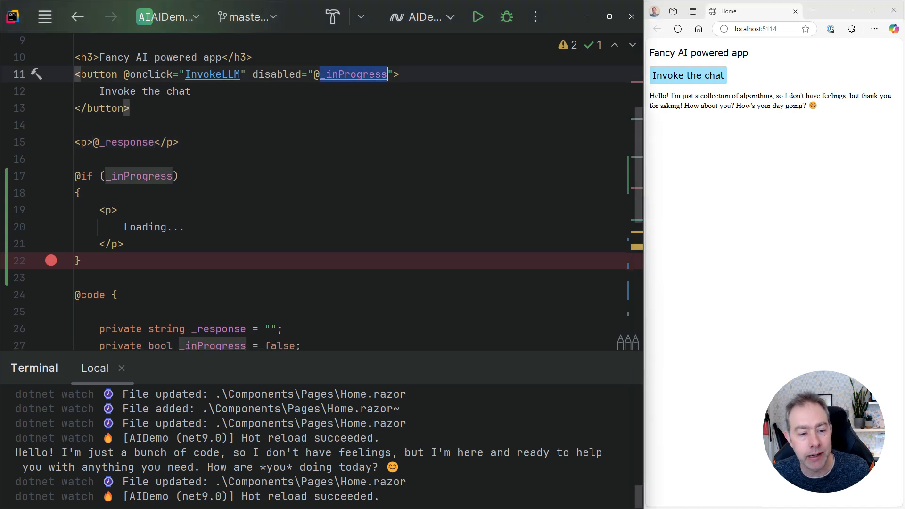
- Wrap InvokeLLM with _inProgress = true/false and invoke the chat twice to test
scroll("down", 3)
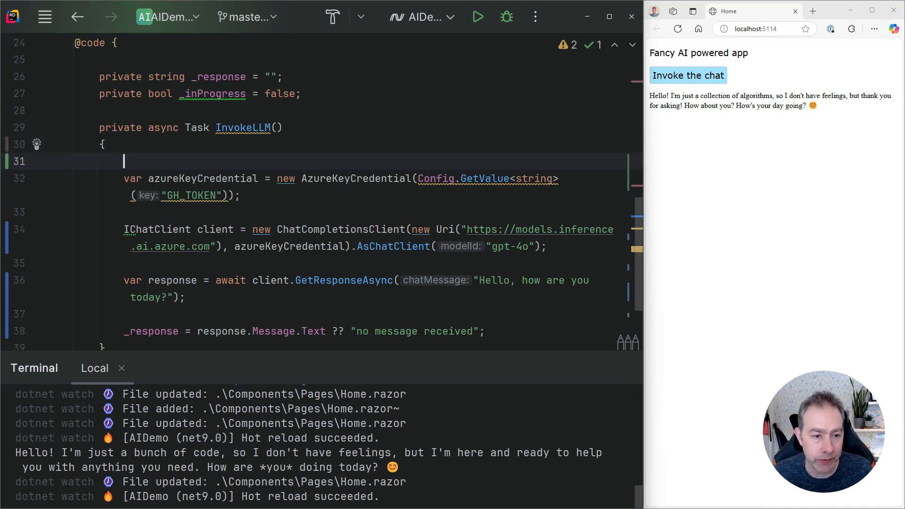
type("_inProgress")
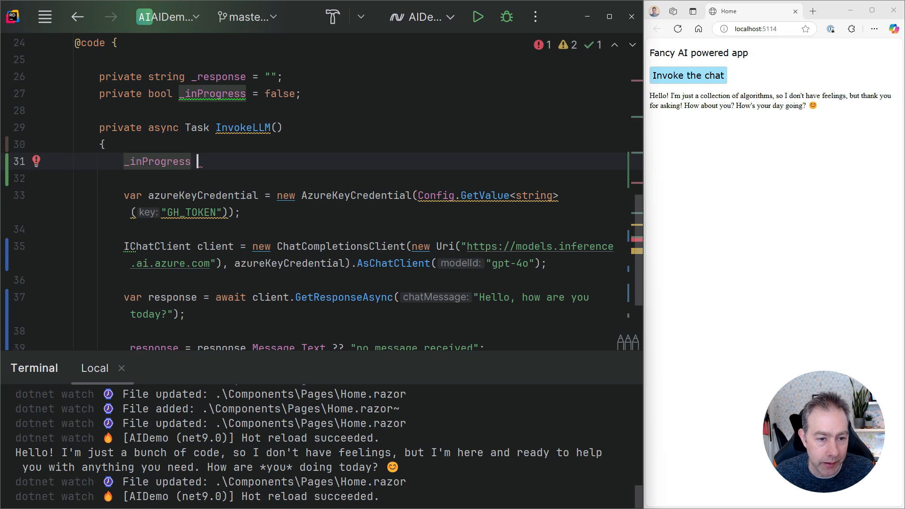
type("= t")
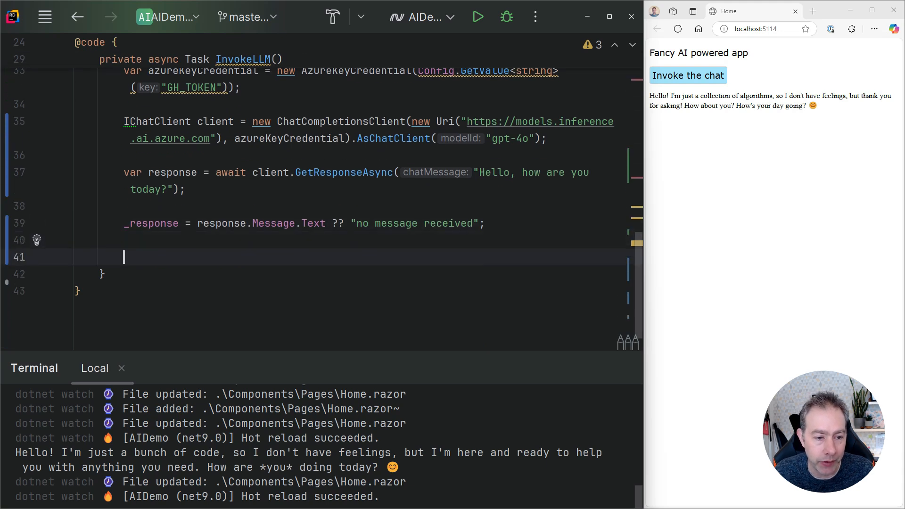
type("_inProgress = false;")
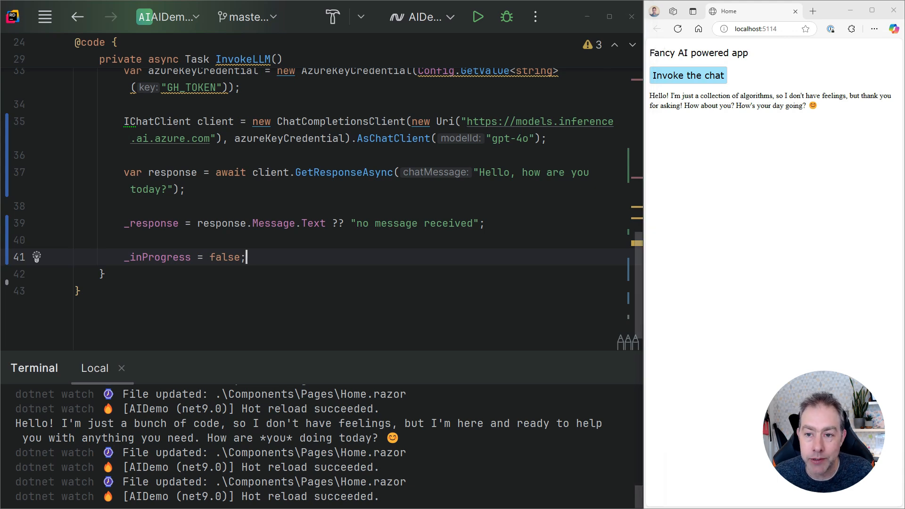
left_click(687, 75)
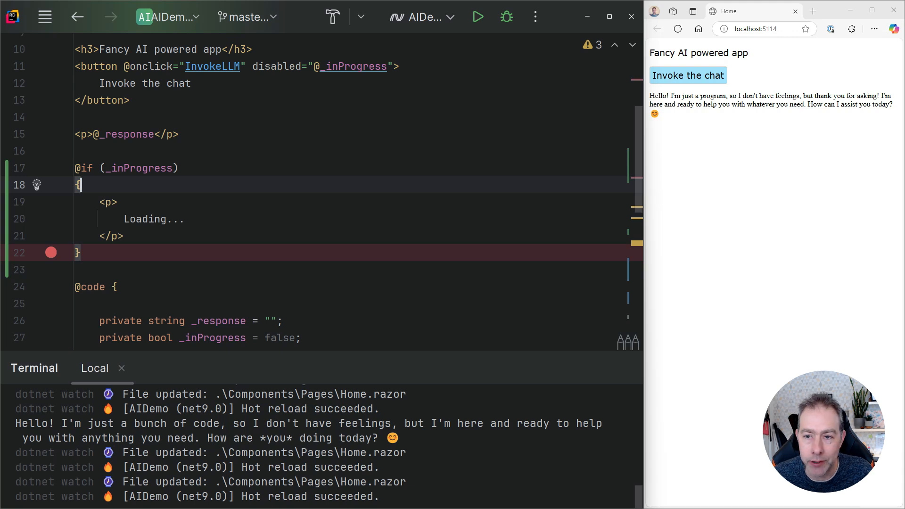
left_click(688, 75)
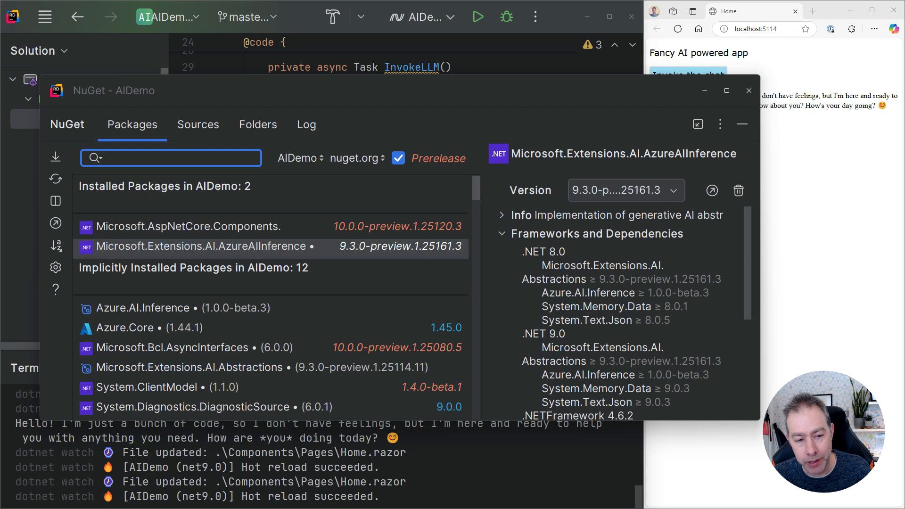
- Click into the AIDemo NuGet package search box
left_click(170, 158)
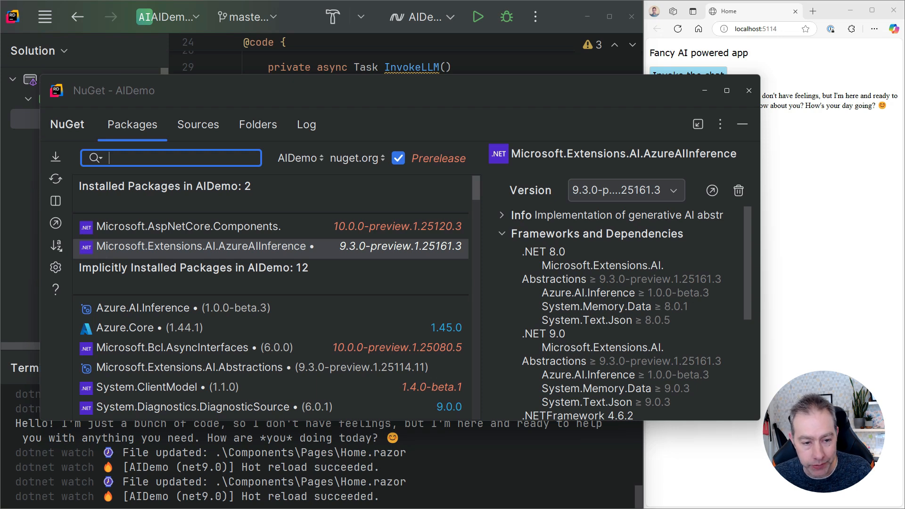